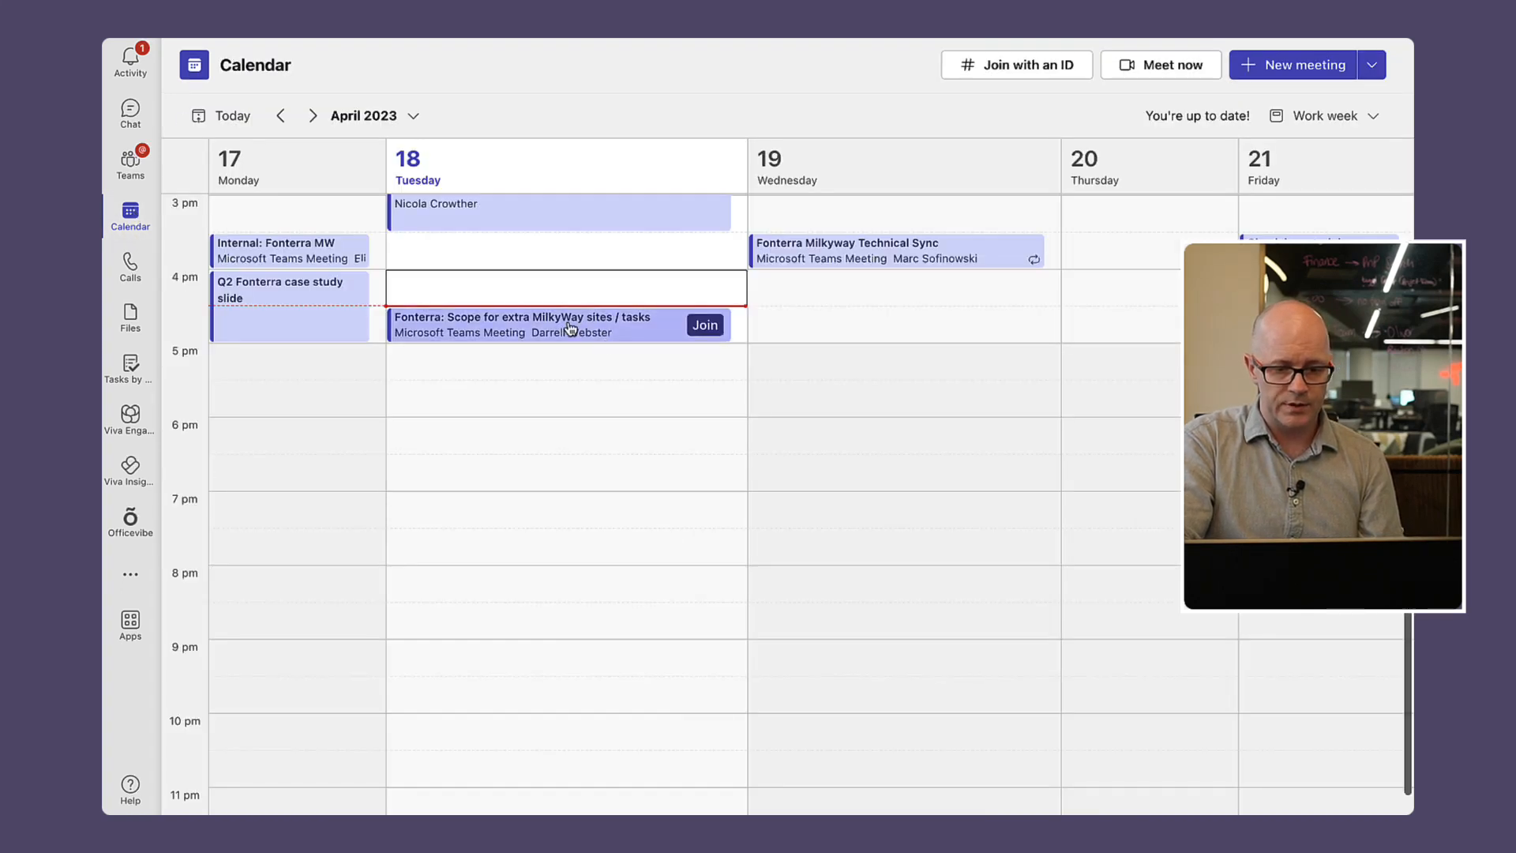
Open Tuesday's 4:30 pm Fonterra MilkyWay sites scoping meeting for editing from Calendar
left_click(521, 324)
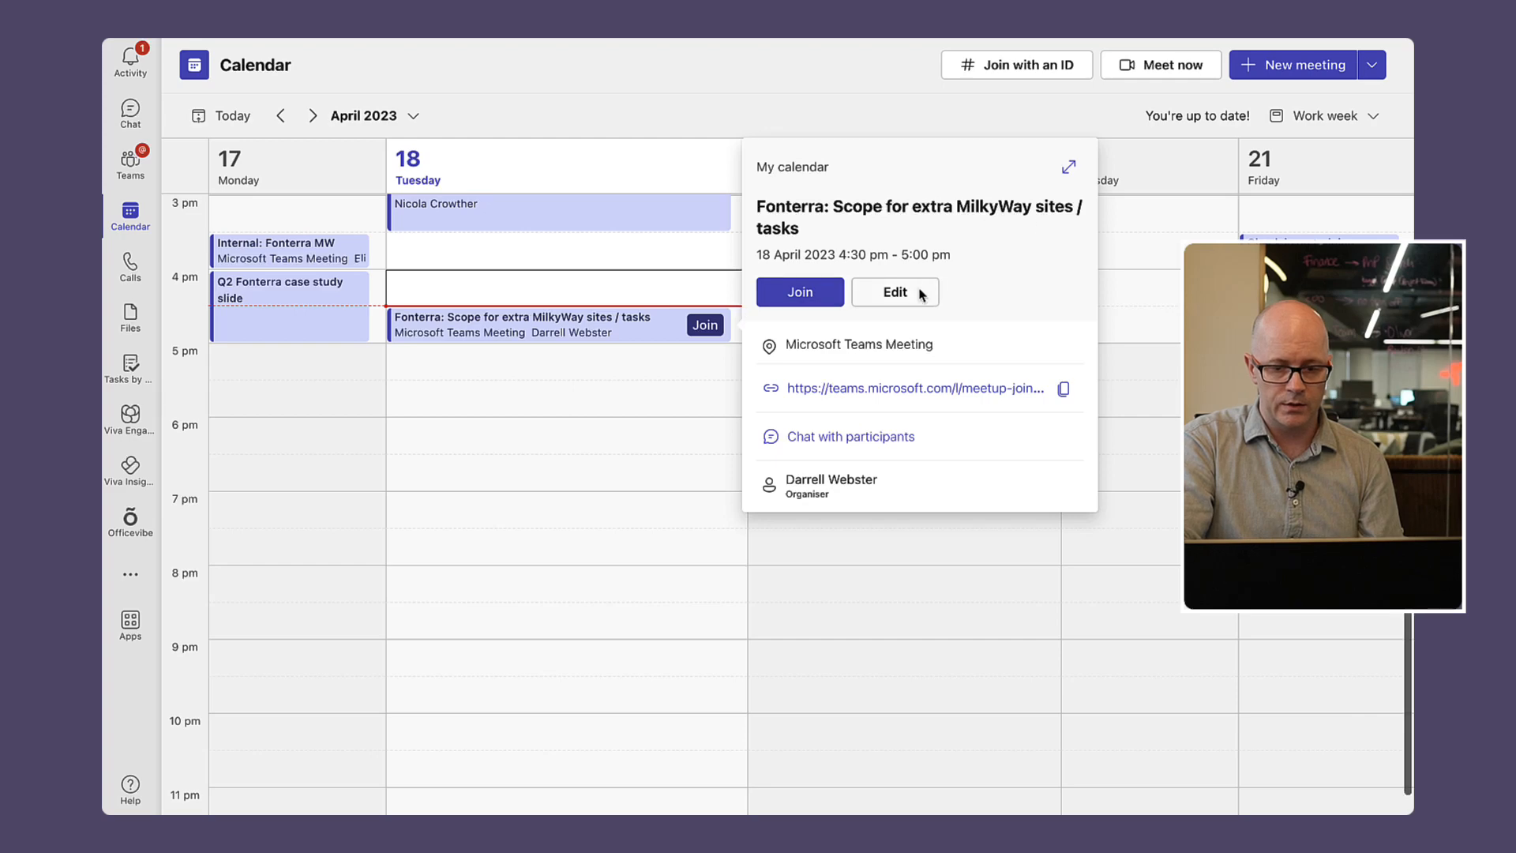
left_click(893, 292)
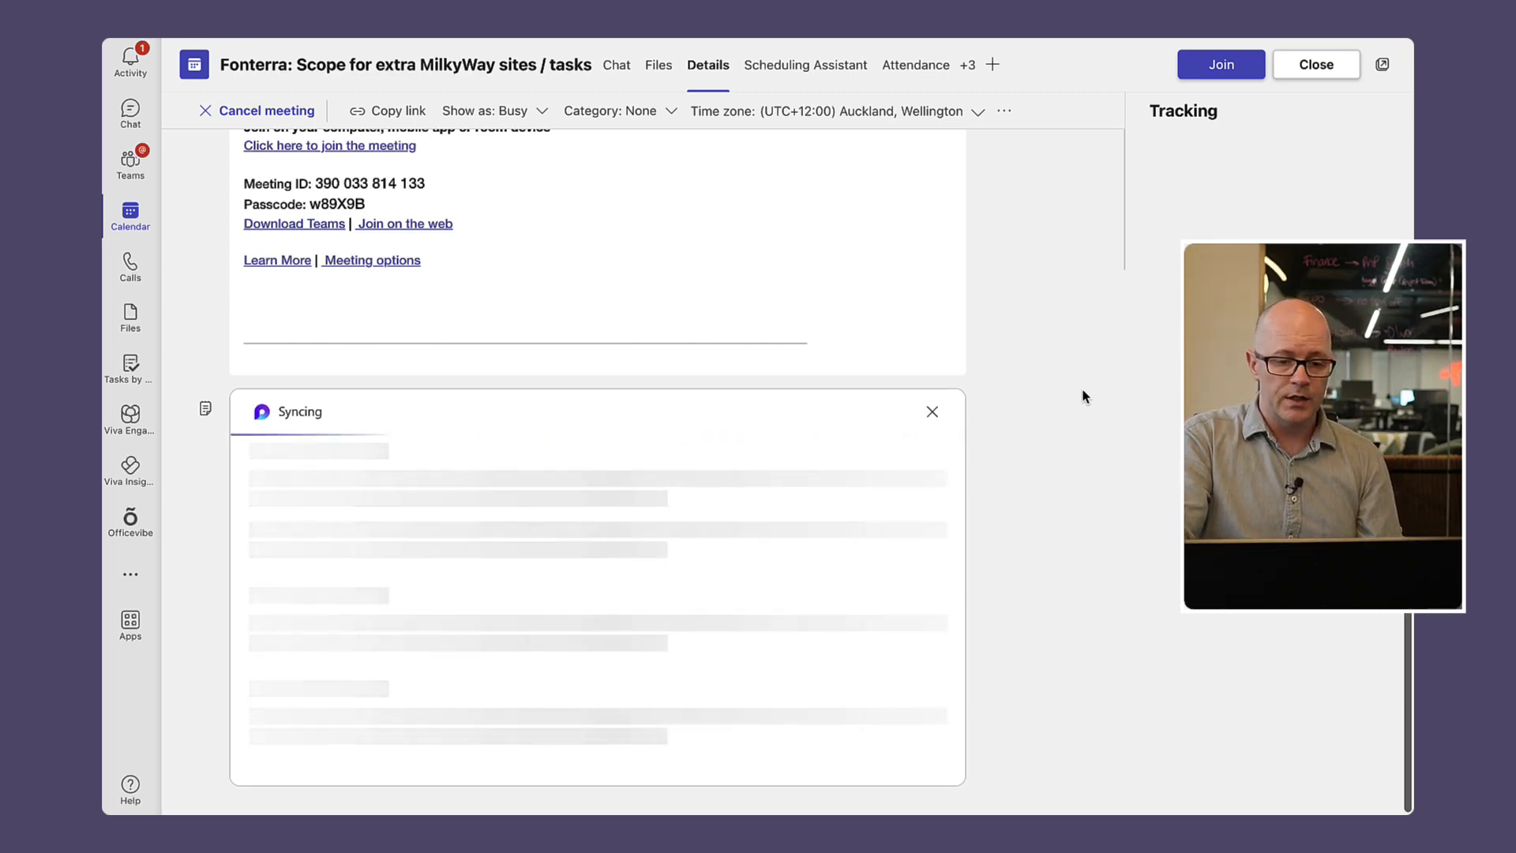
mouse_move(1063, 485)
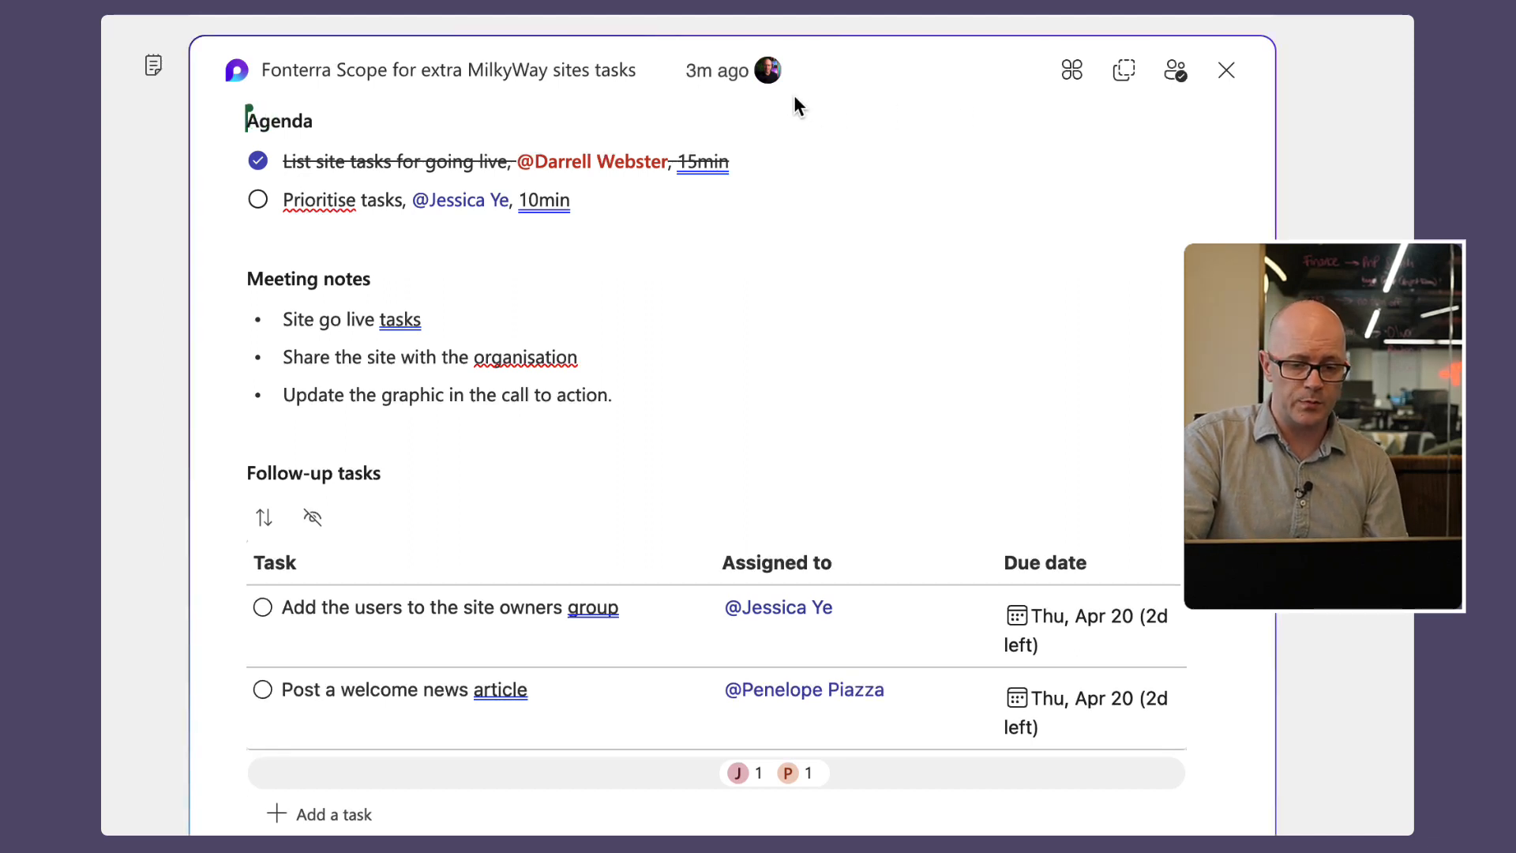
mouse_move(731, 71)
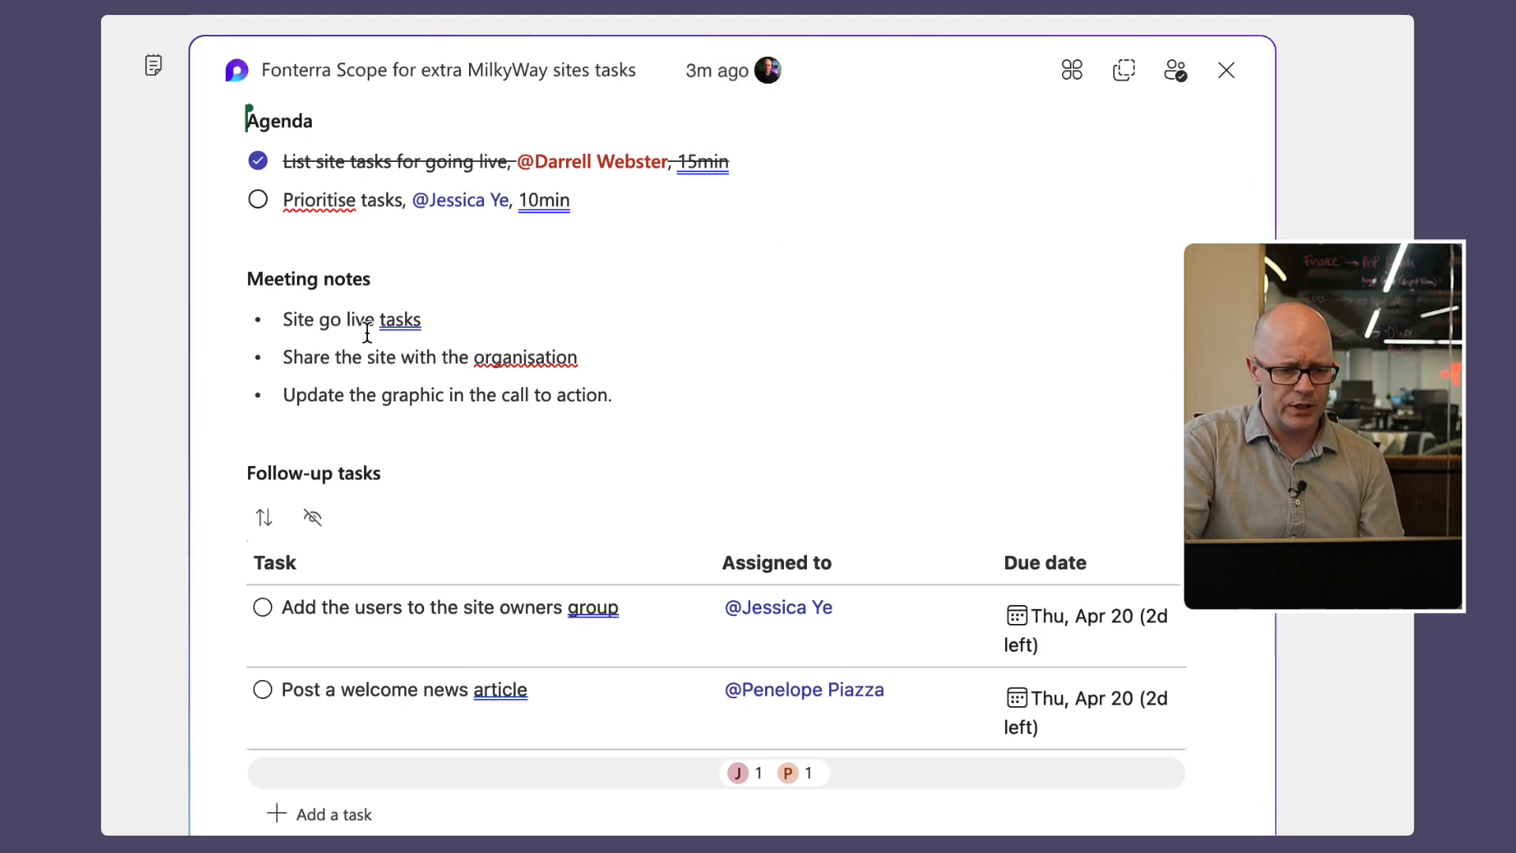
mouse_move(773, 505)
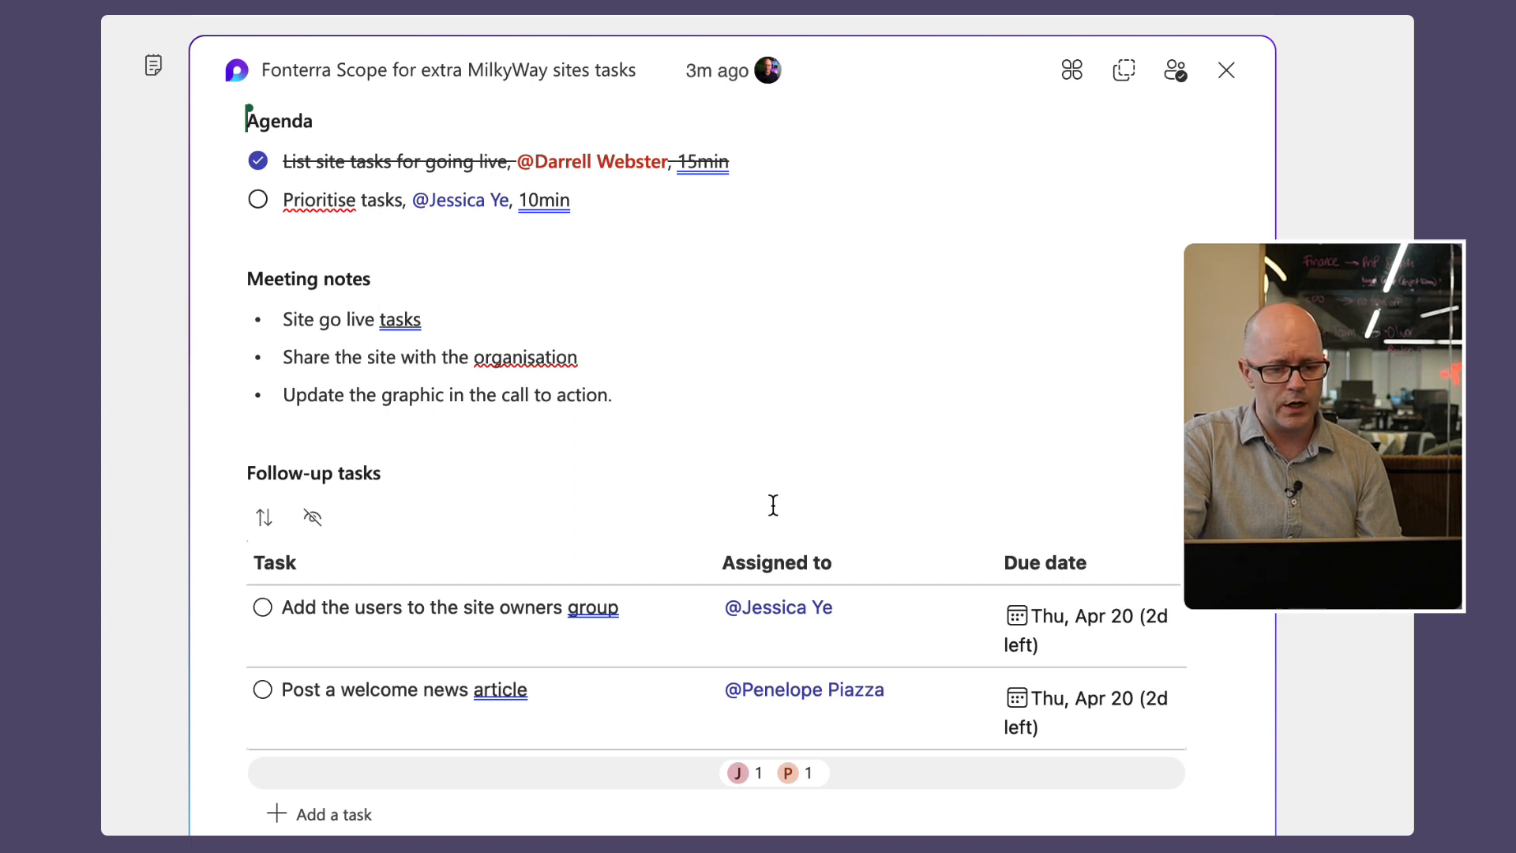
mouse_move(616, 510)
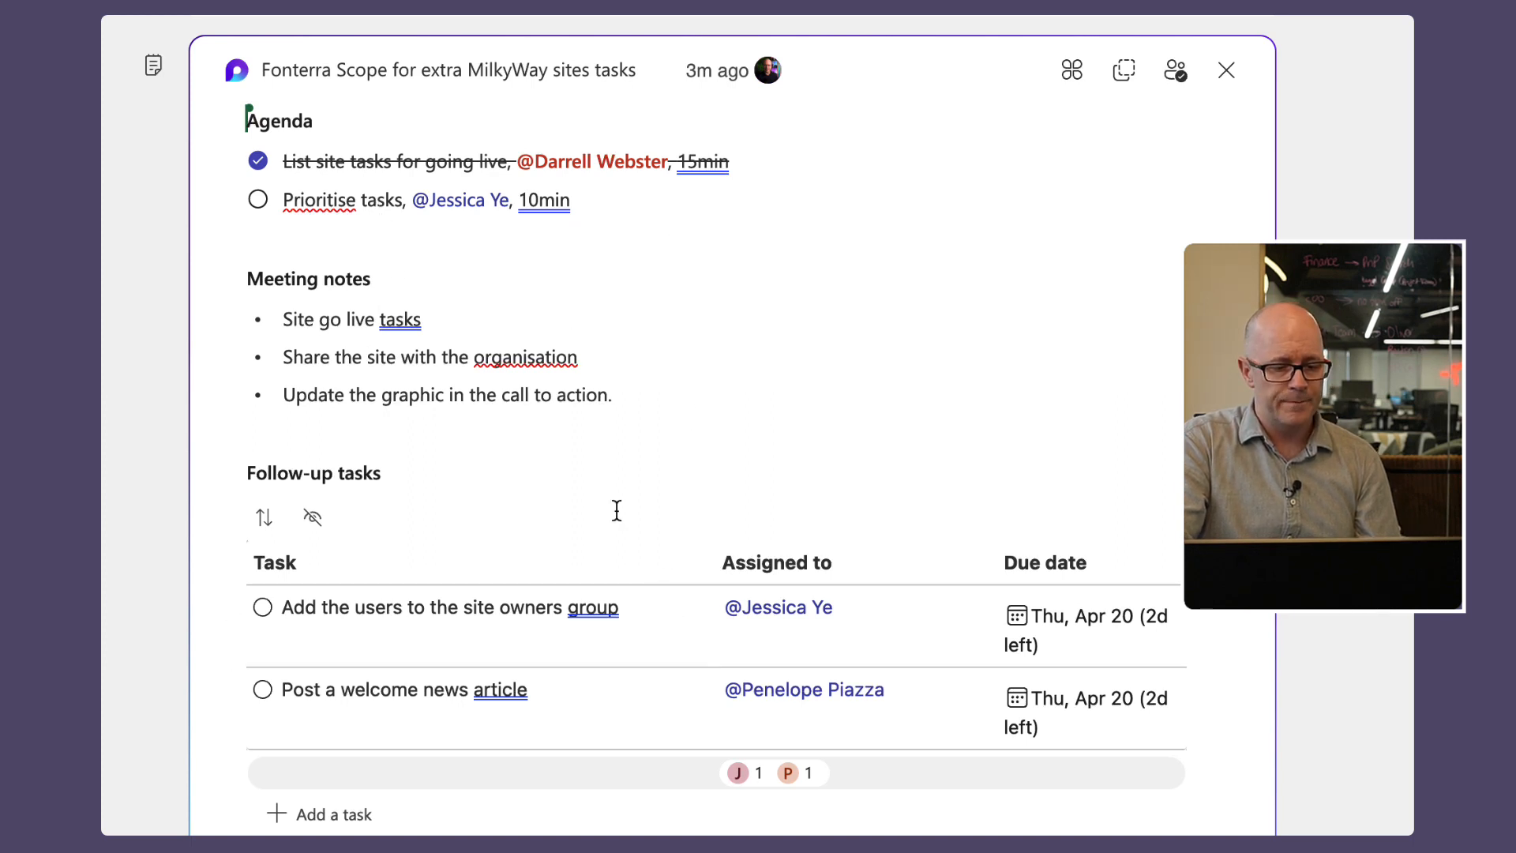
mouse_move(447, 69)
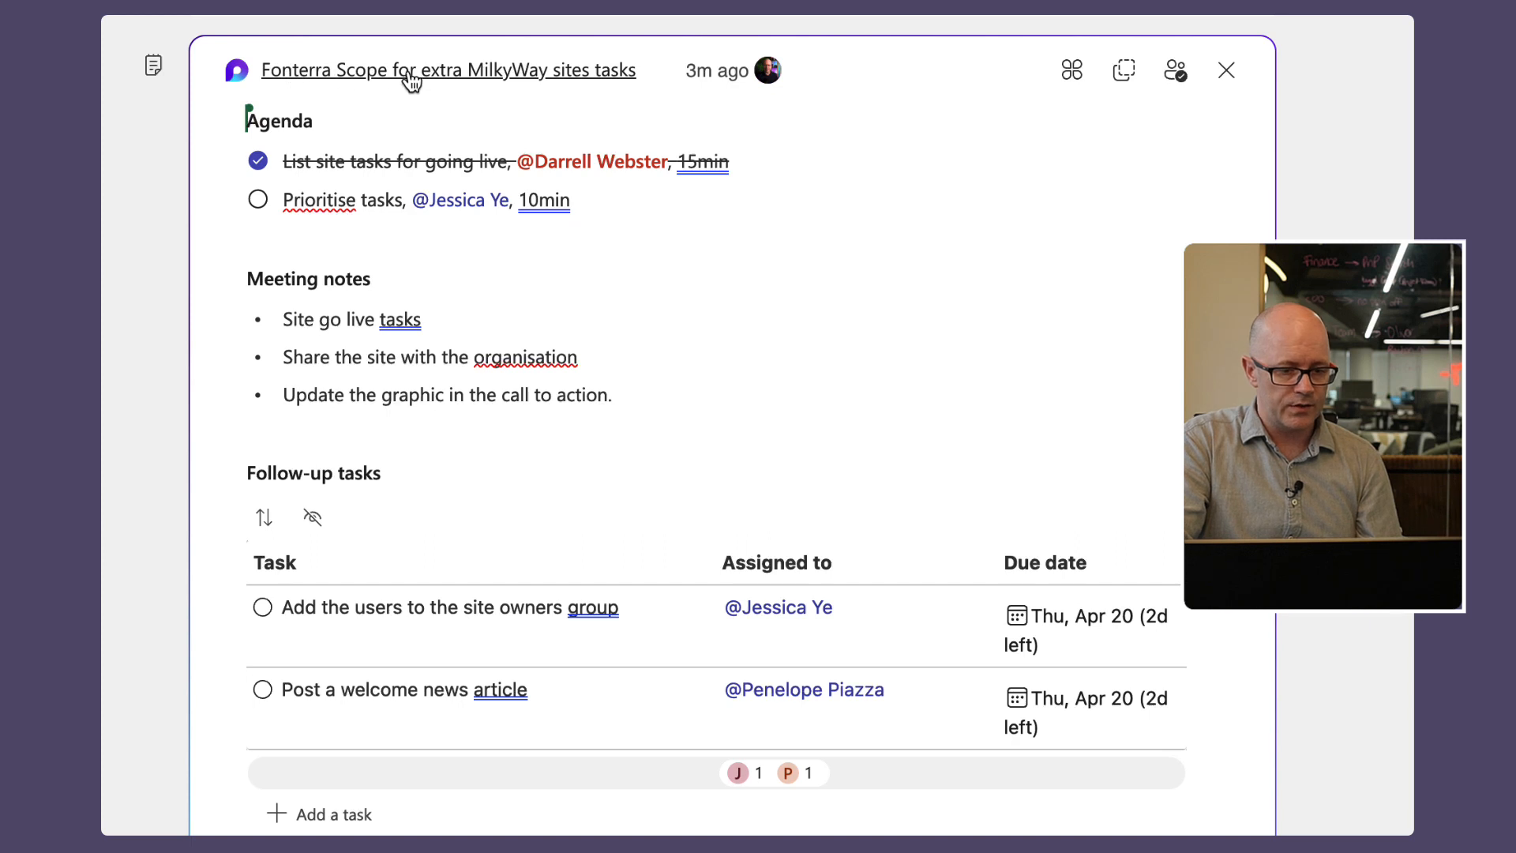
mouse_move(447, 69)
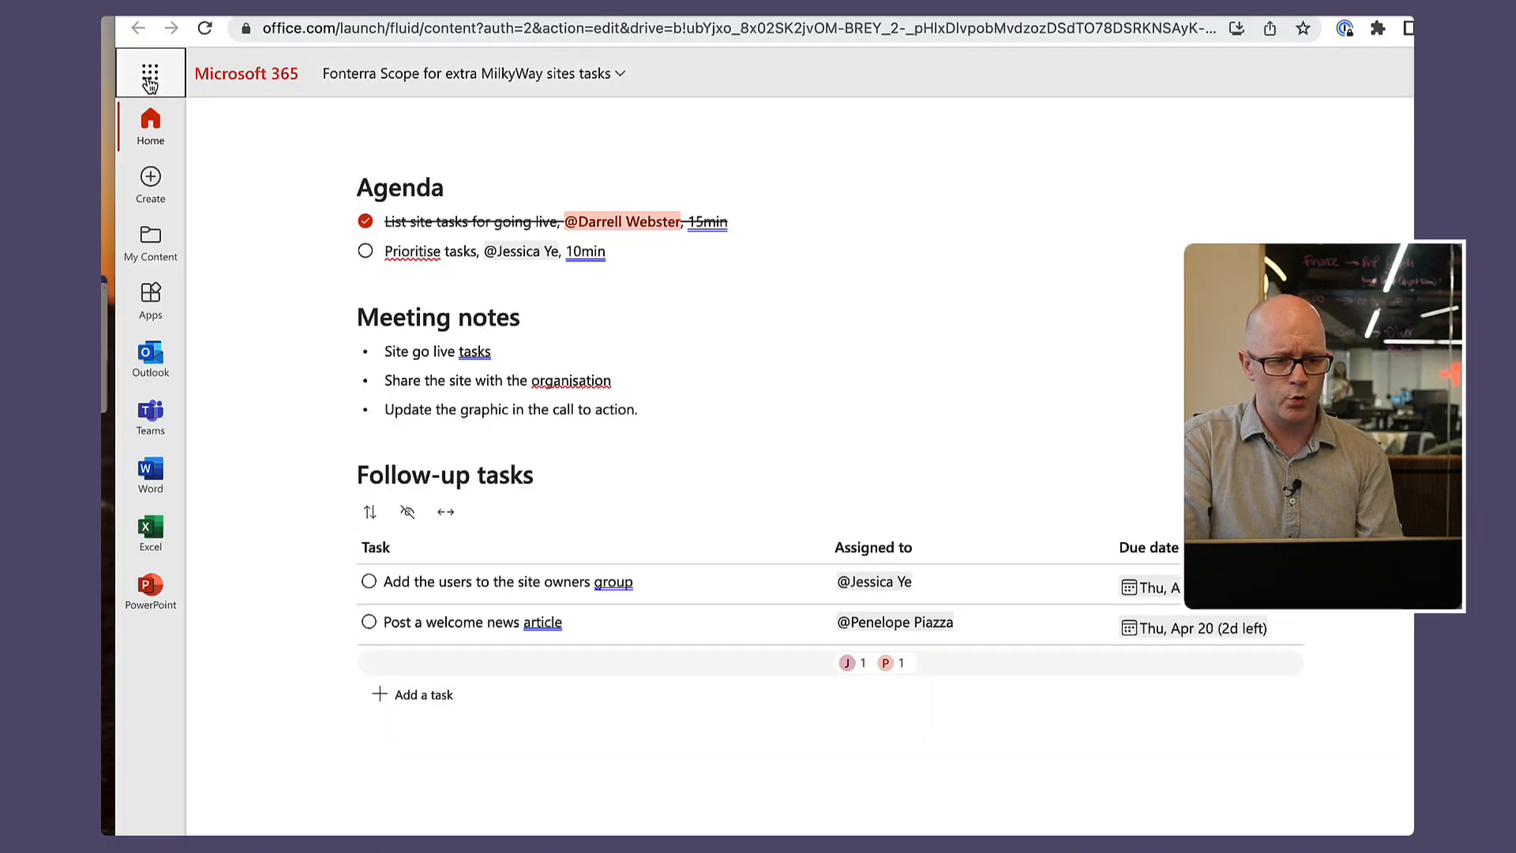
Launch Planner from the Microsoft 365 app launcher
left_click(150, 75)
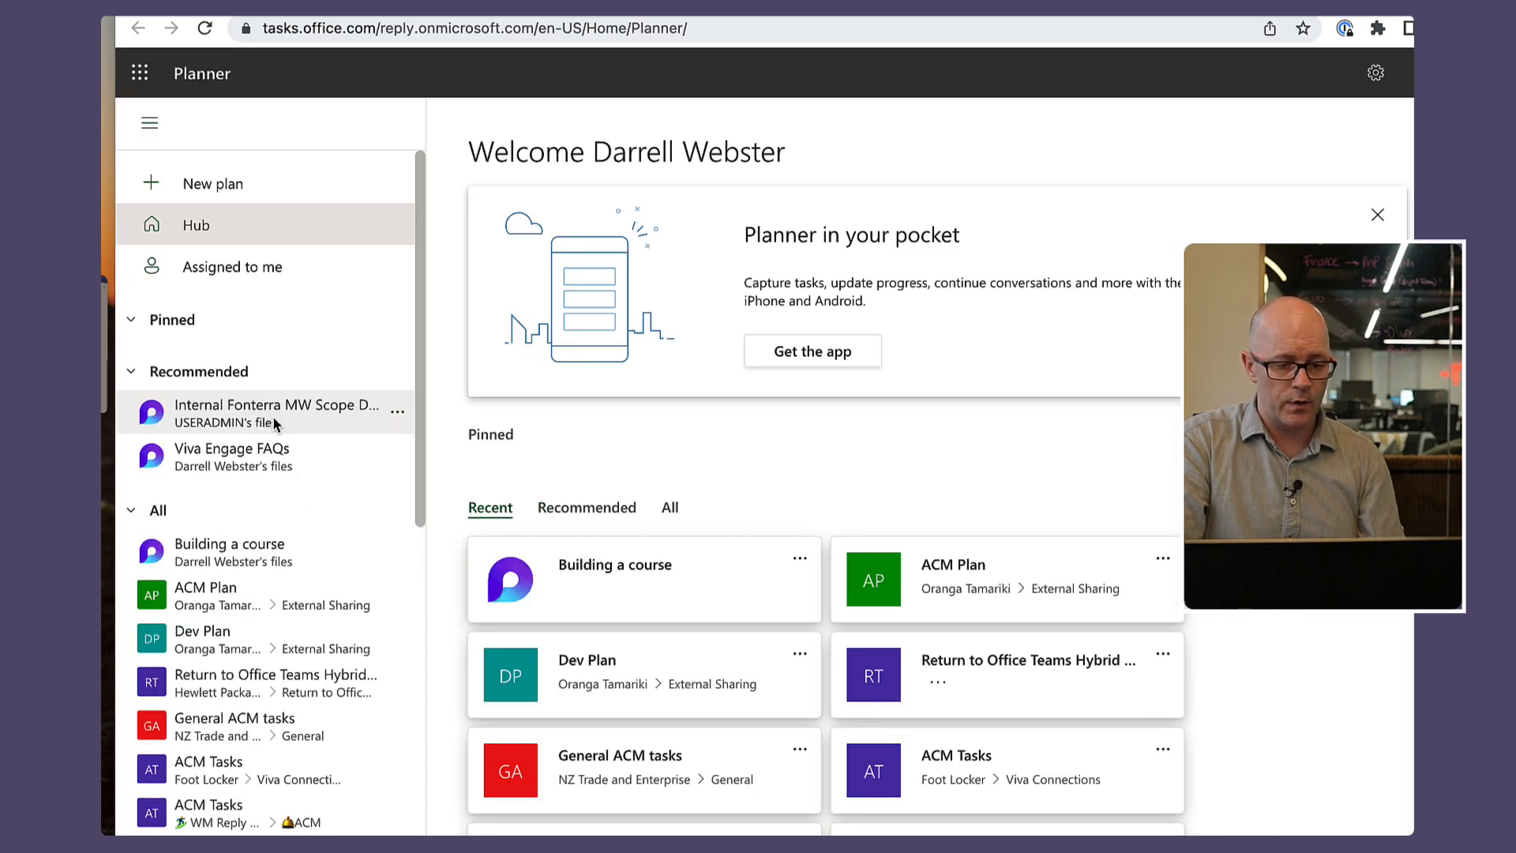
Open the Internal Fonterra MW Scope Discussion plan from the Recommended list
left_click(273, 413)
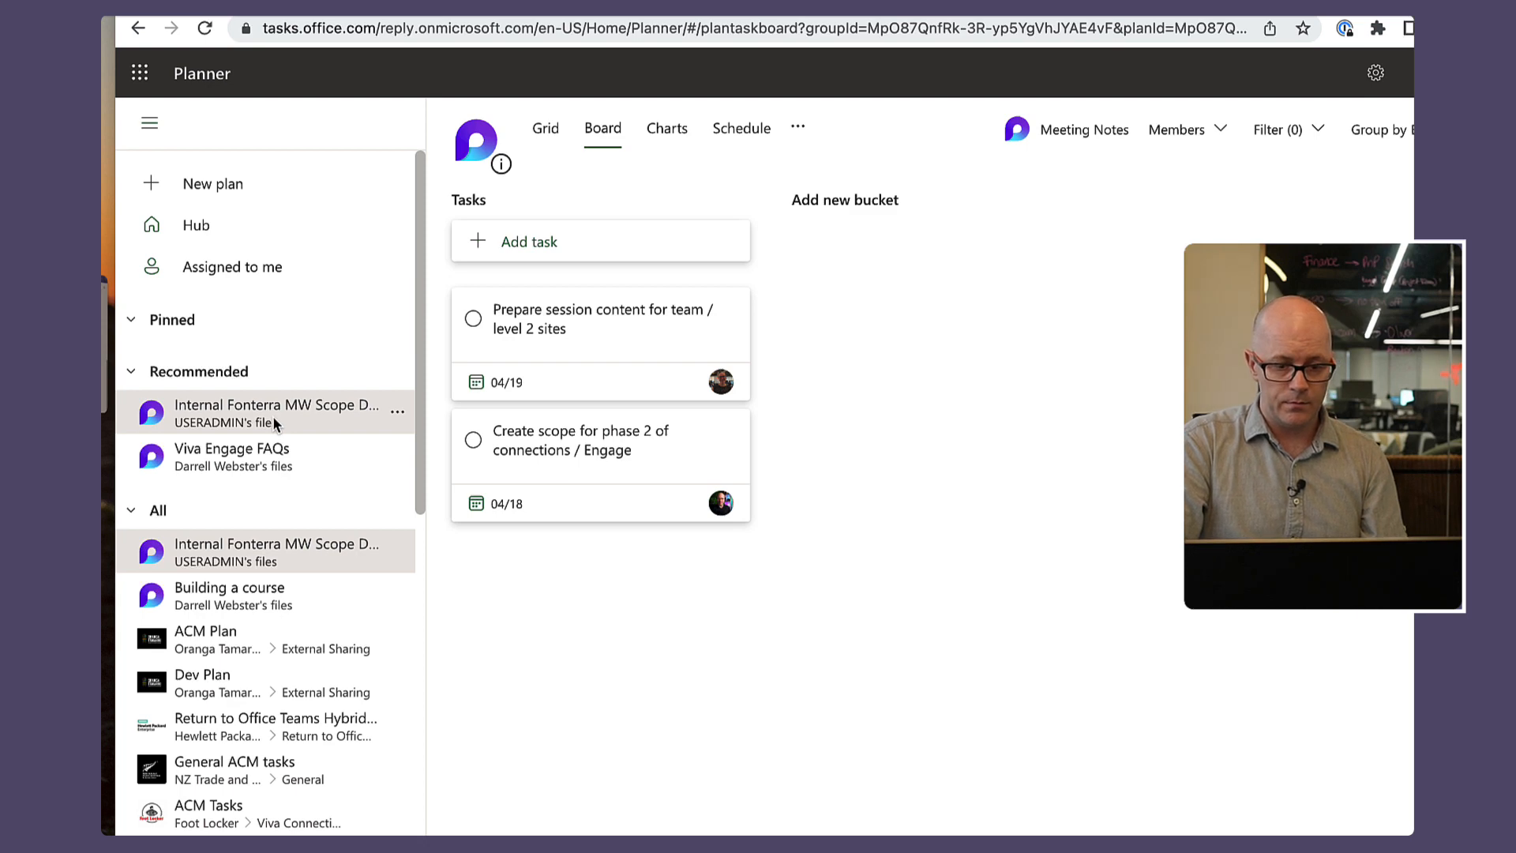
mouse_move(273, 474)
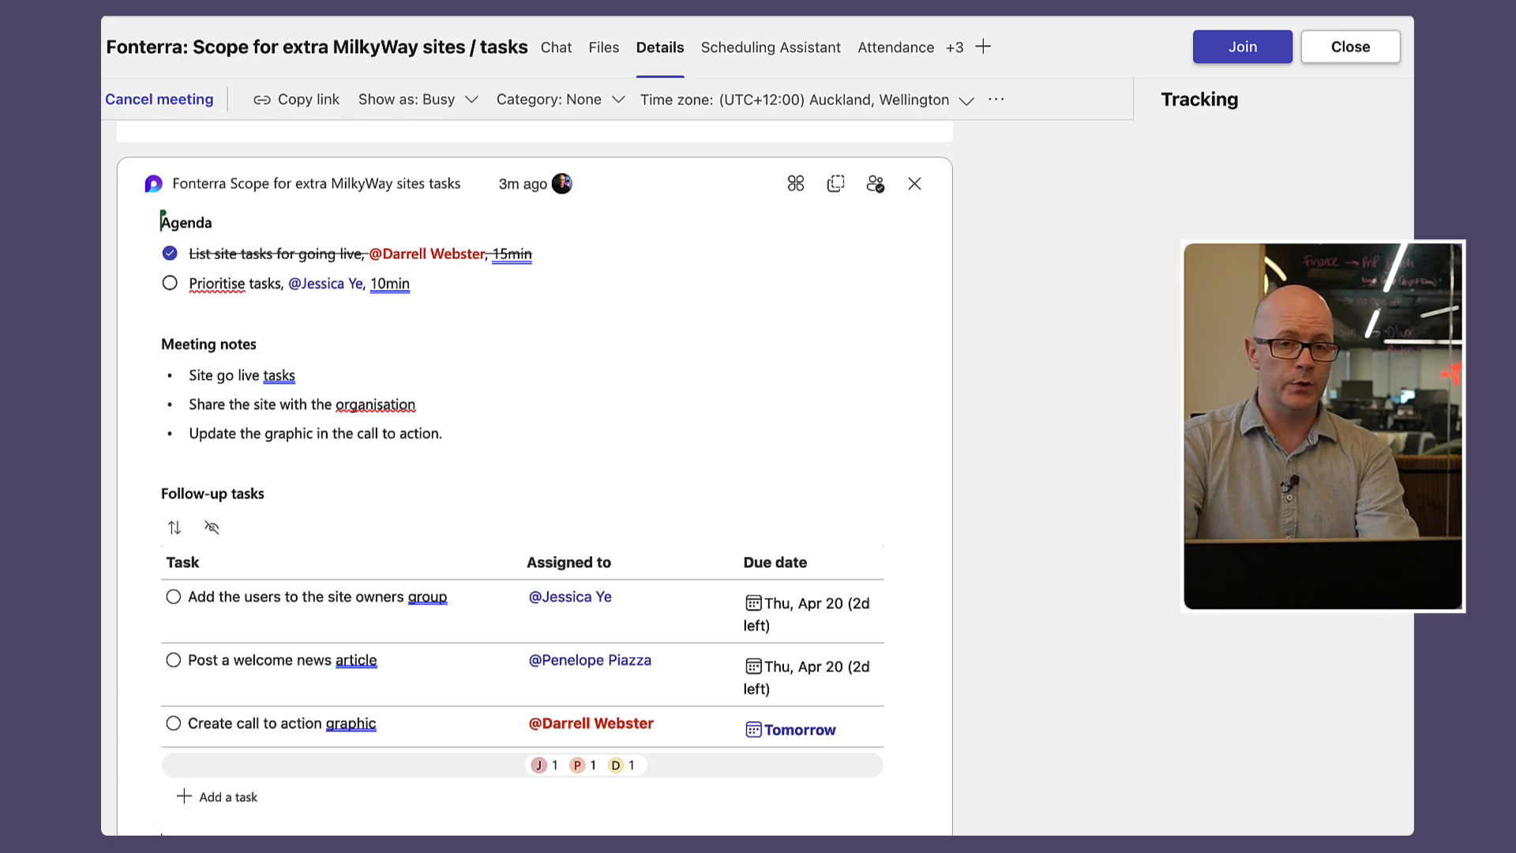
mouse_move(682, 529)
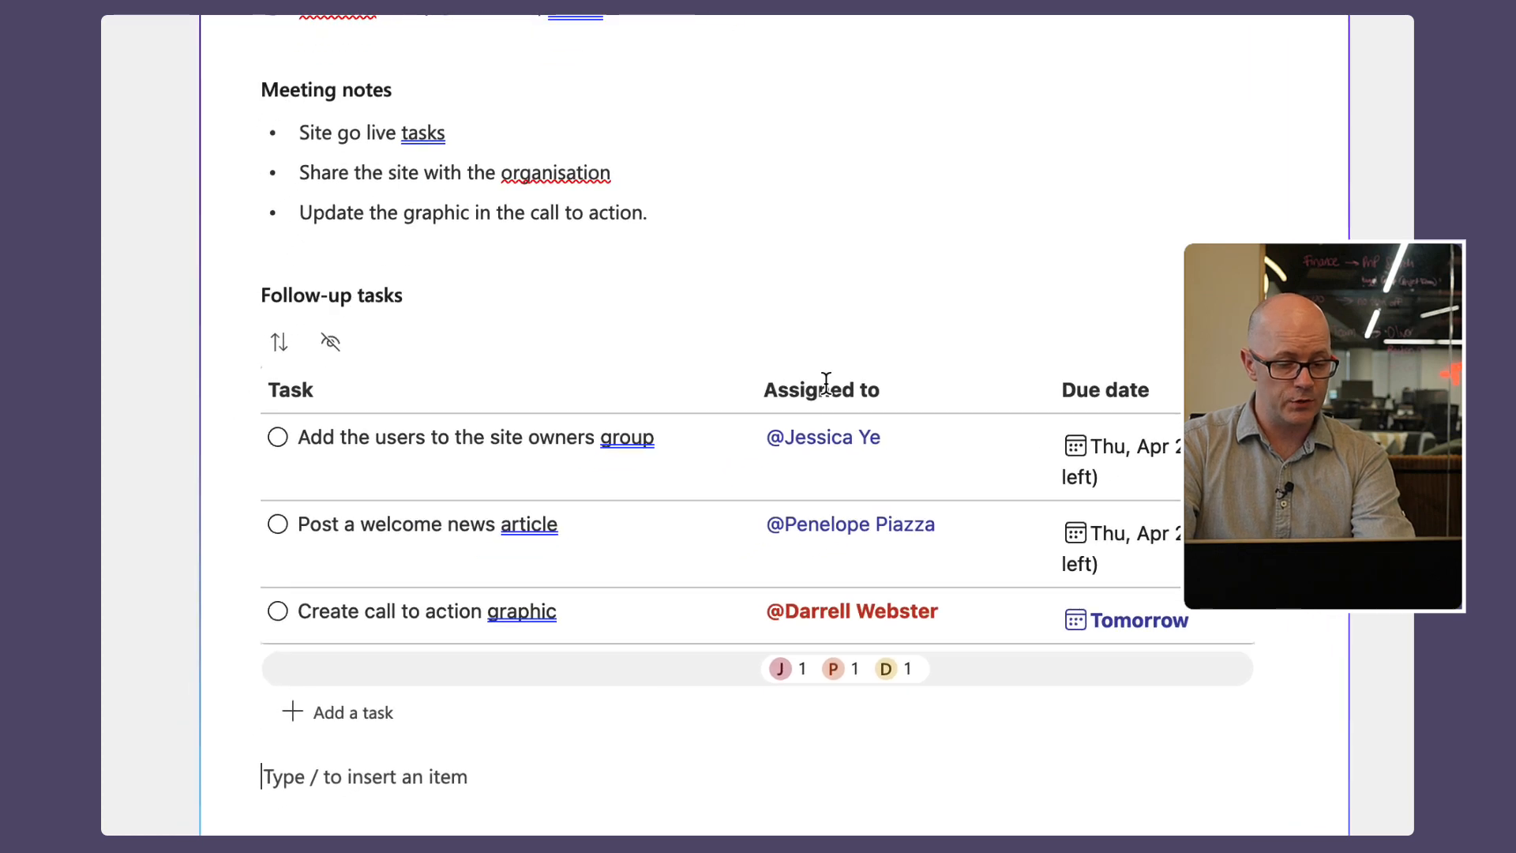
mouse_move(395, 600)
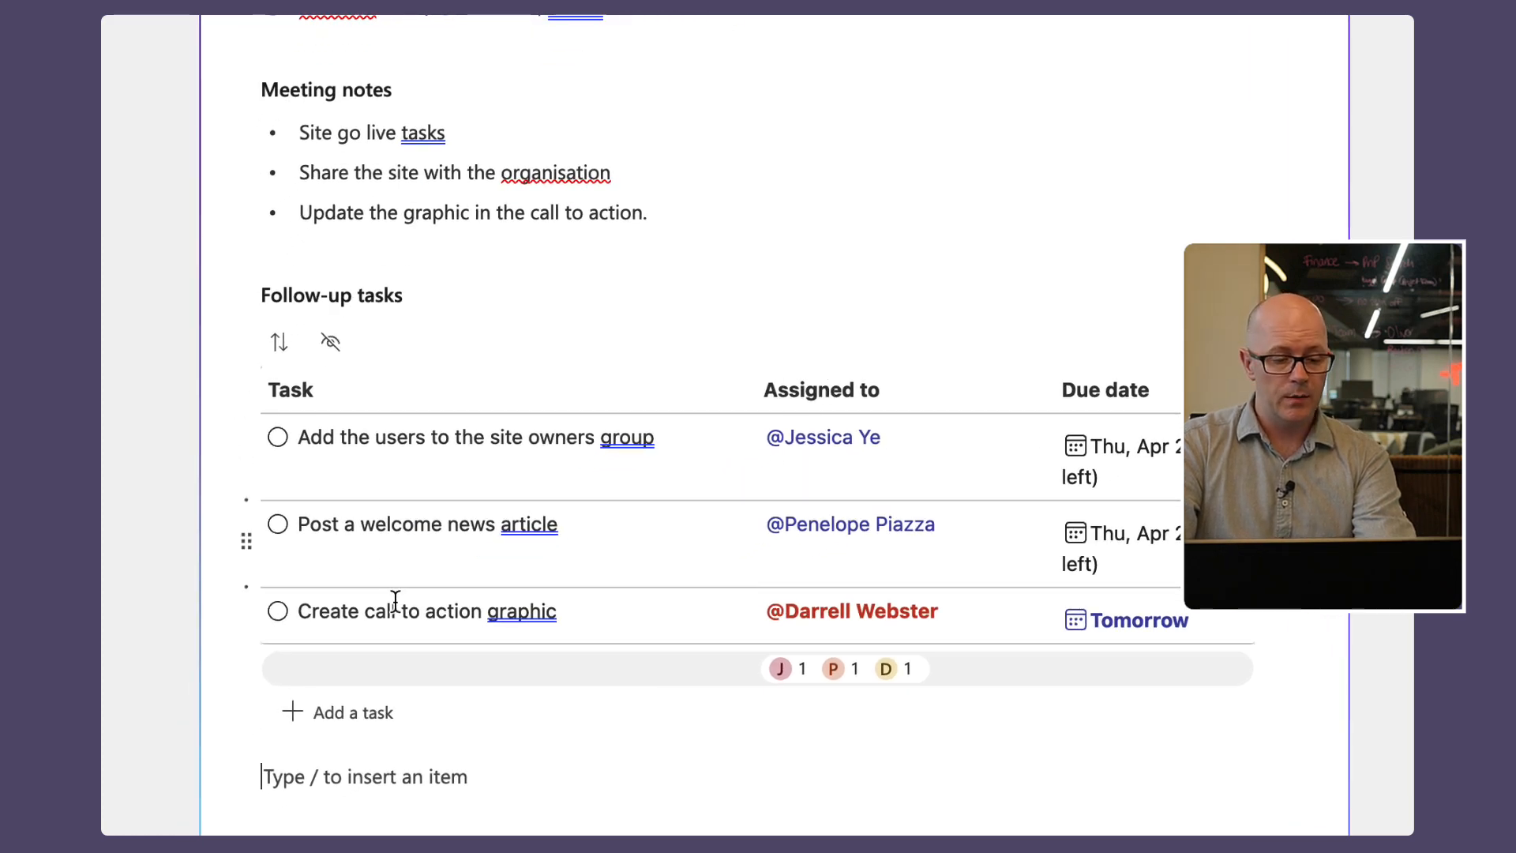
mouse_move(588, 610)
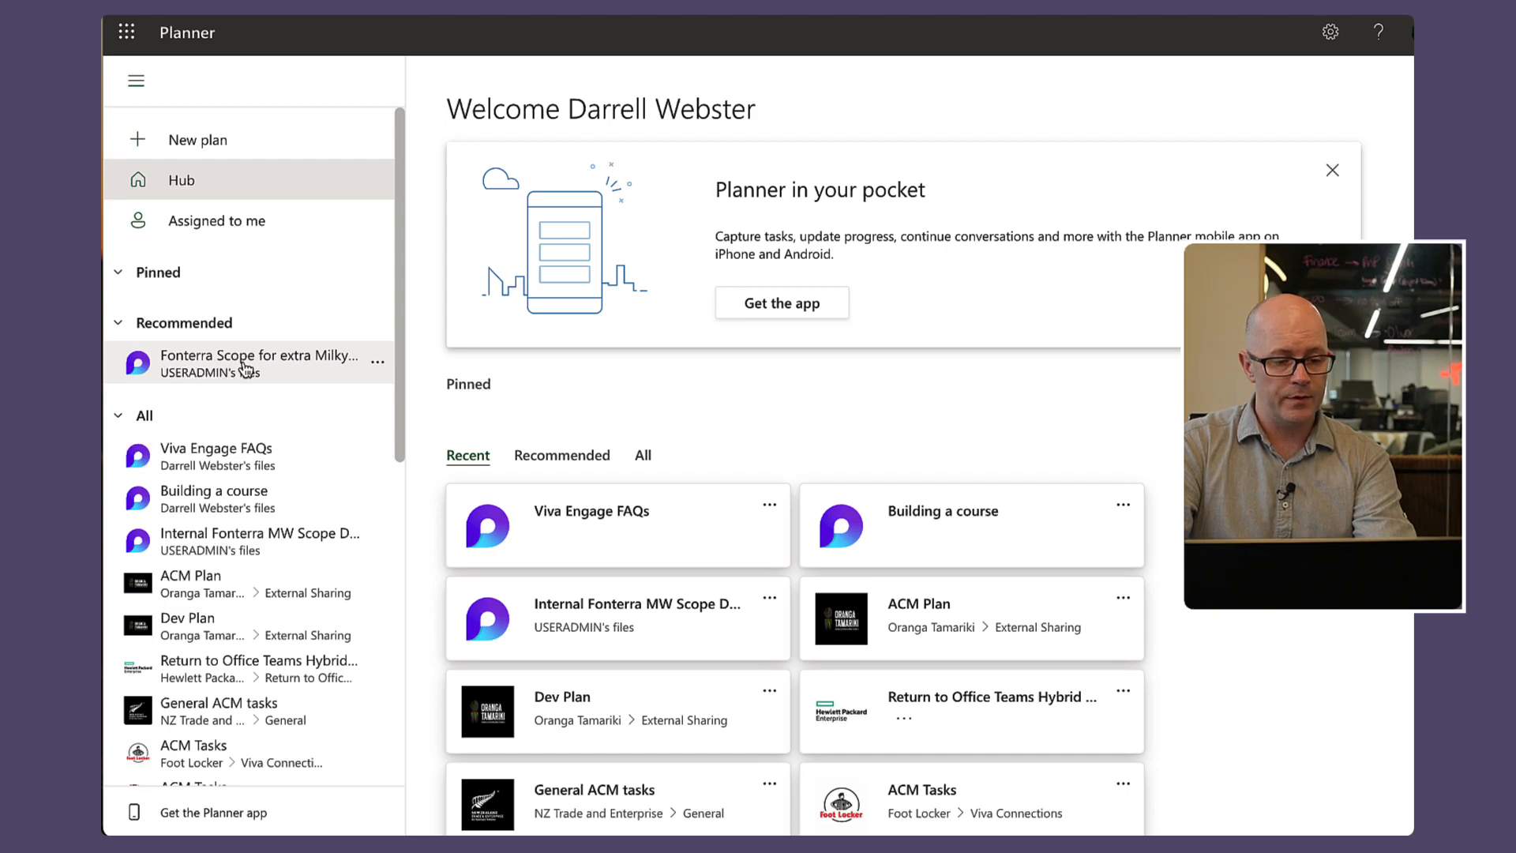
Open the Fonterra Scope for extra MilkyWay sites tasks plan synced from the meeting notes
left_click(259, 363)
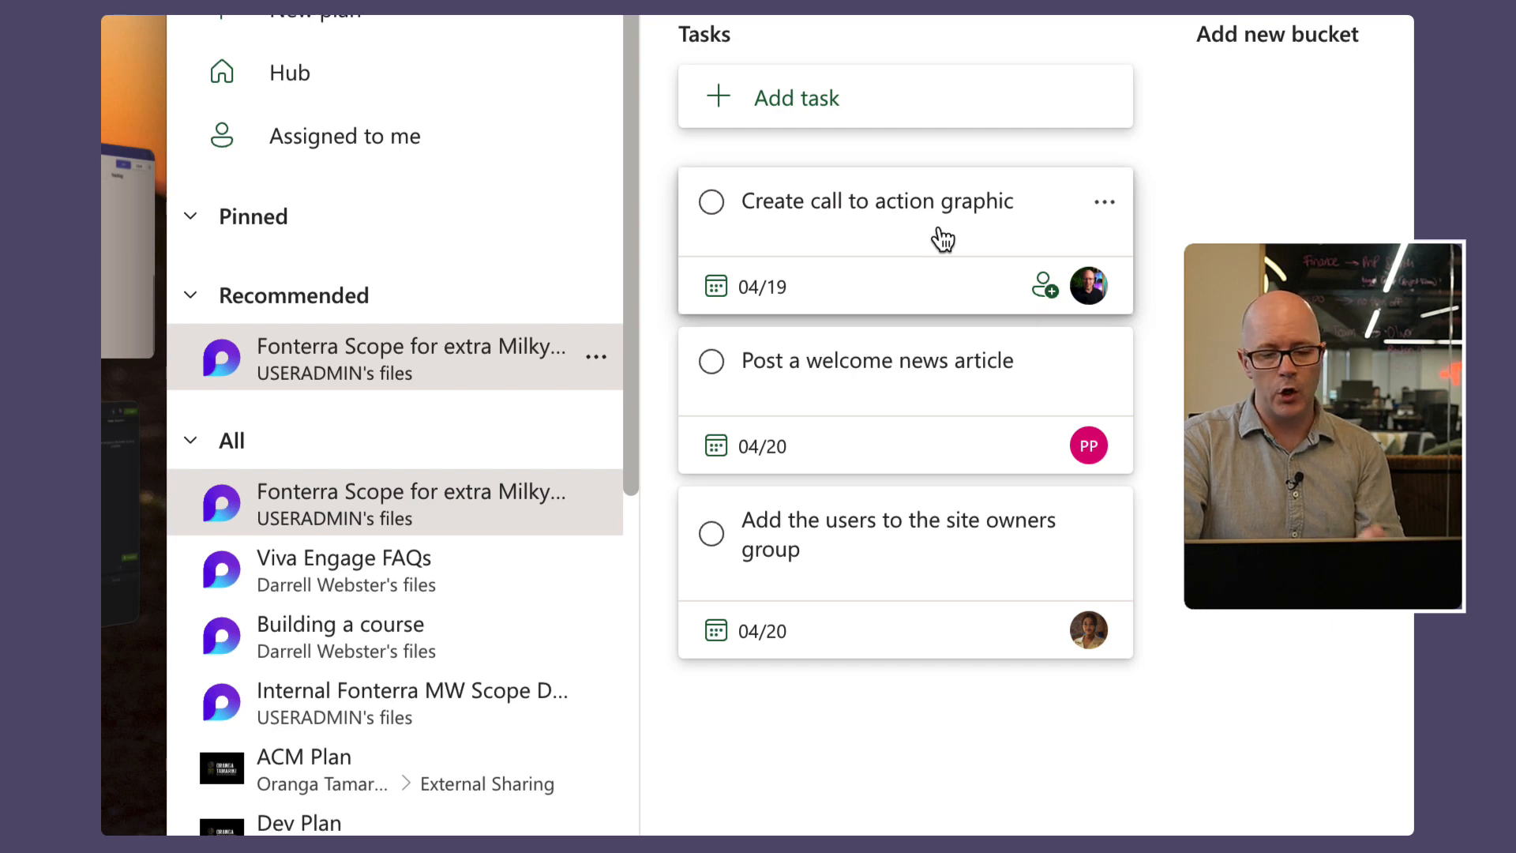
mouse_move(938, 261)
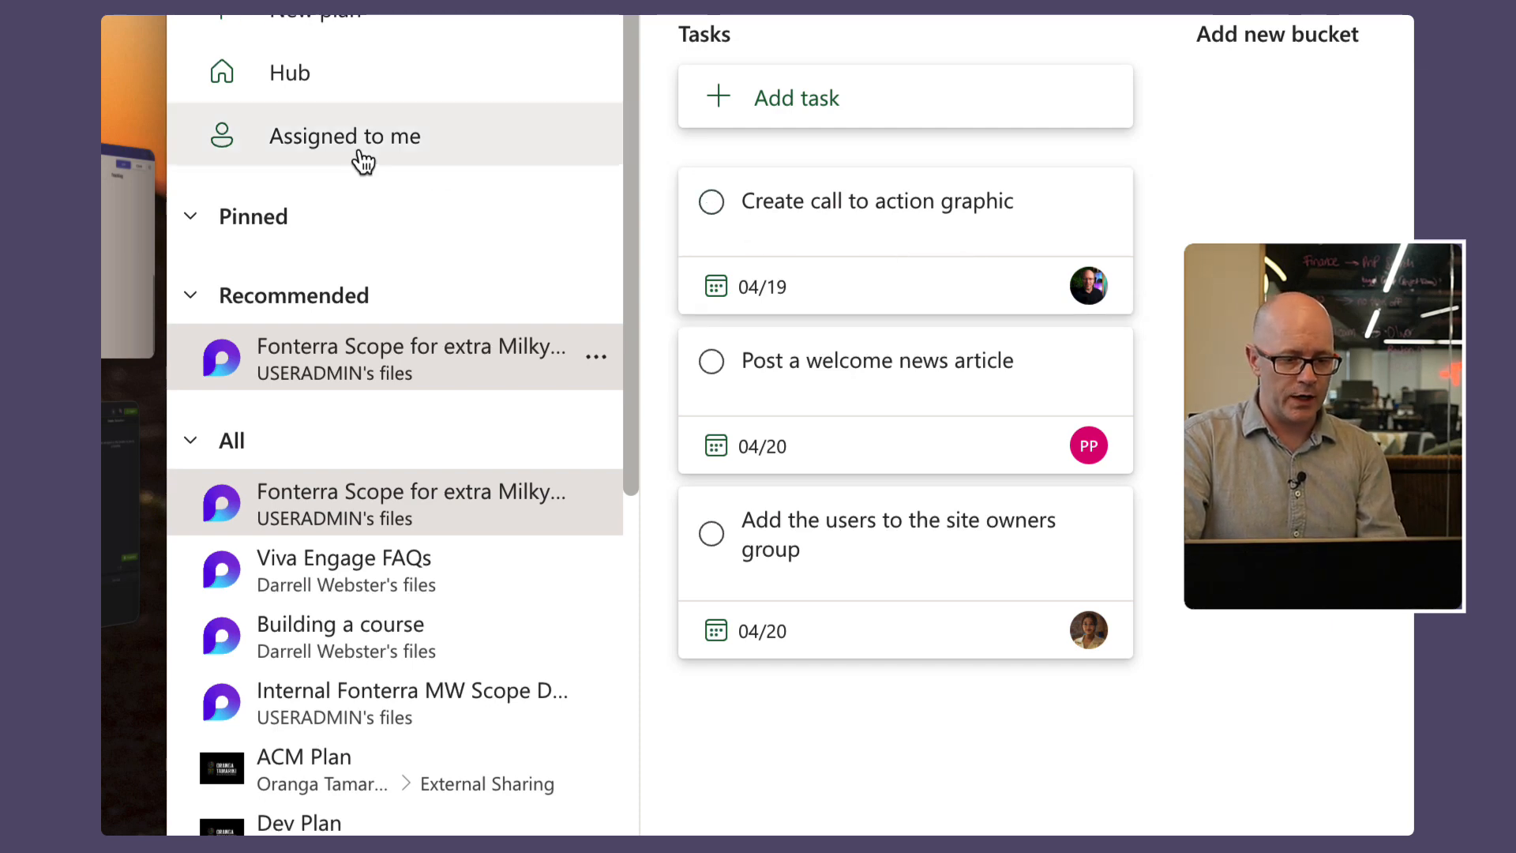
mouse_move(986, 402)
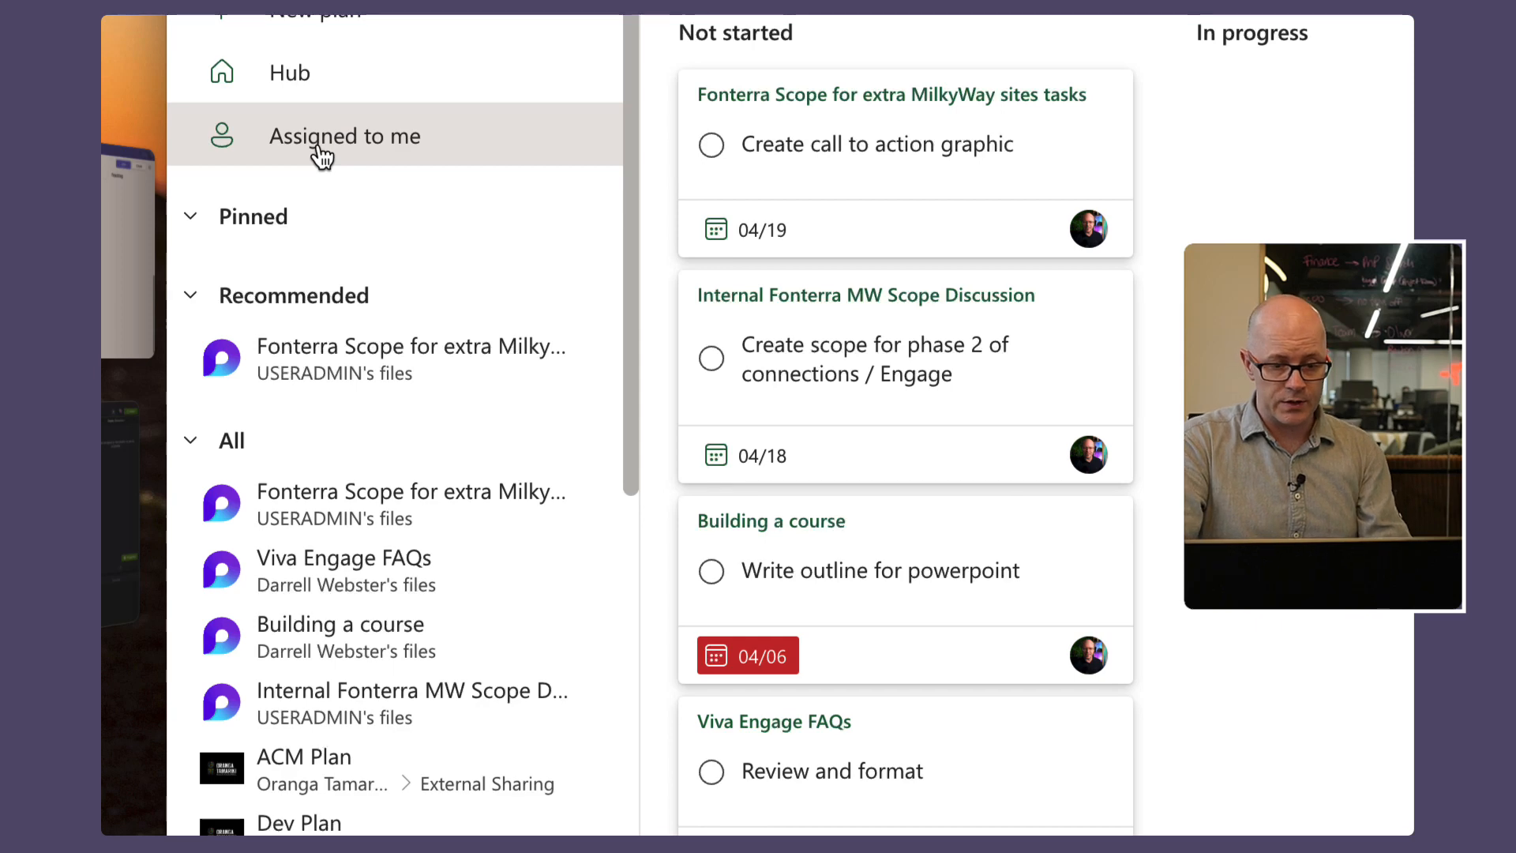
Show the details of the Create call to action graphic task, due 04/19
scroll("down", 3)
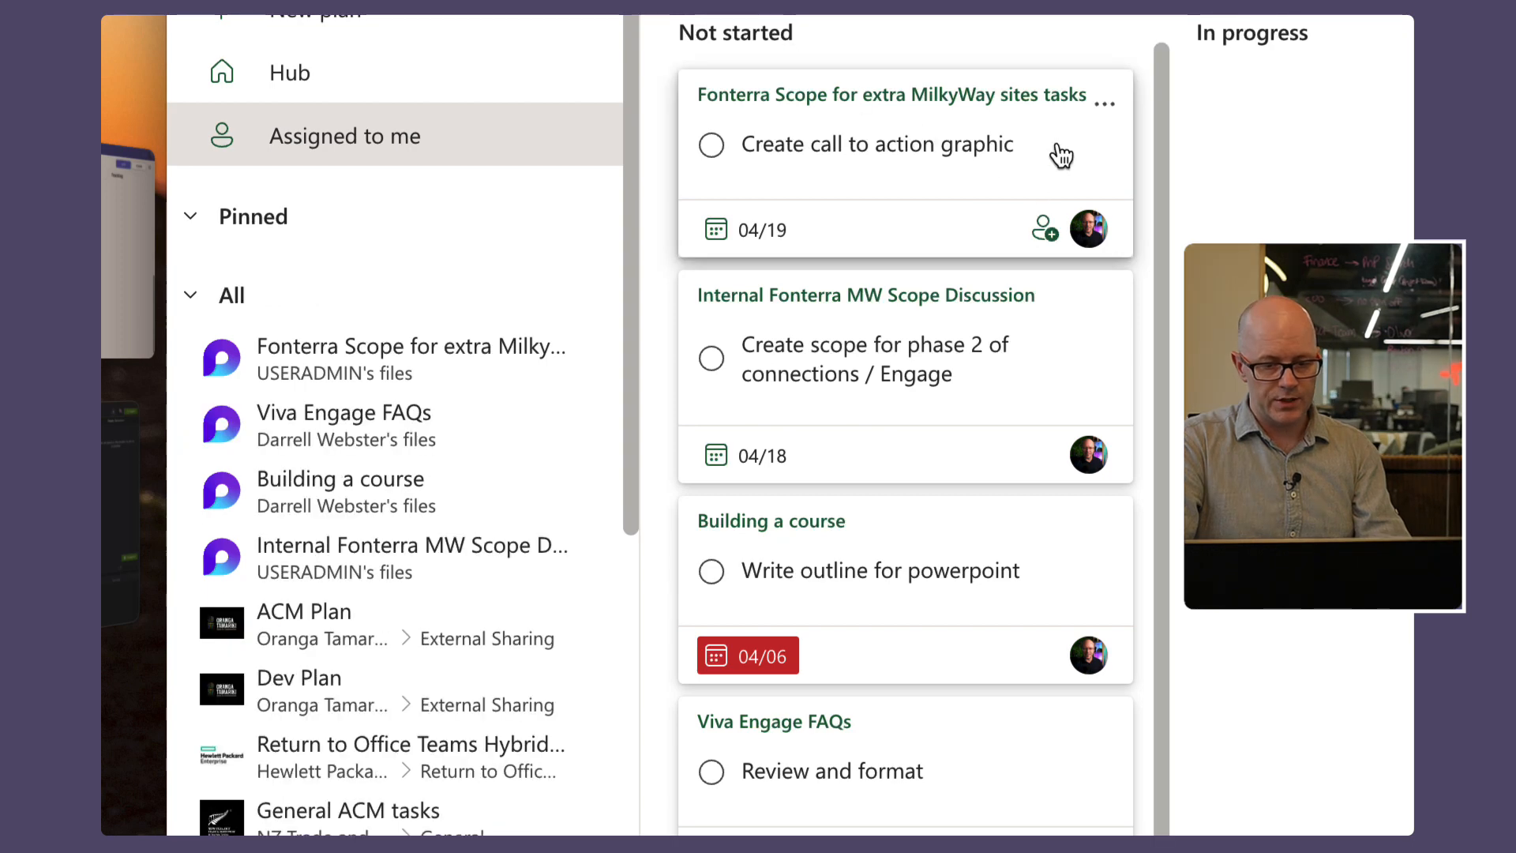
left_click(868, 144)
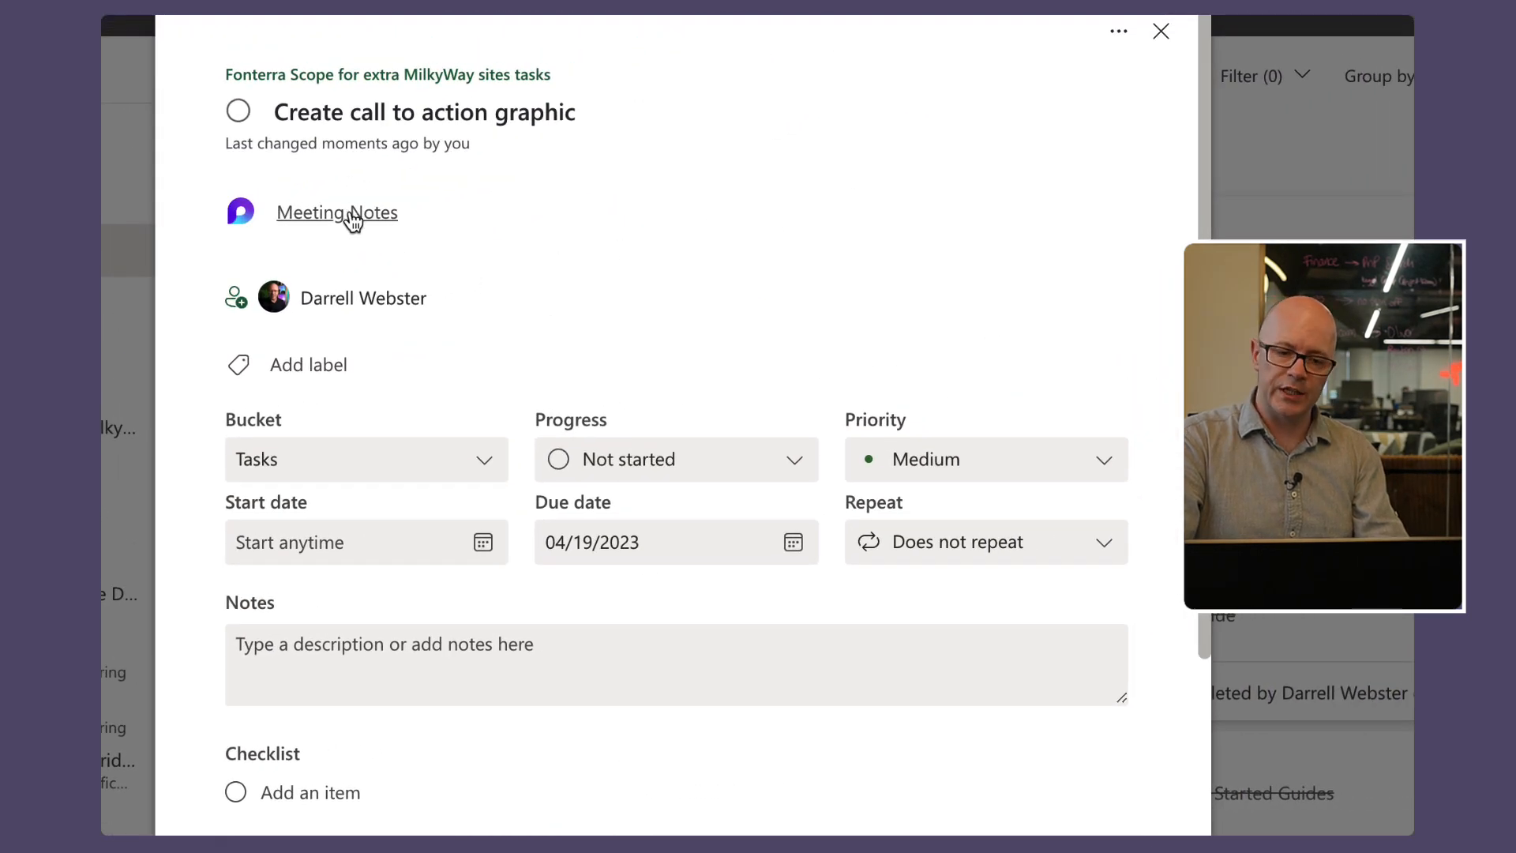
mouse_move(357, 227)
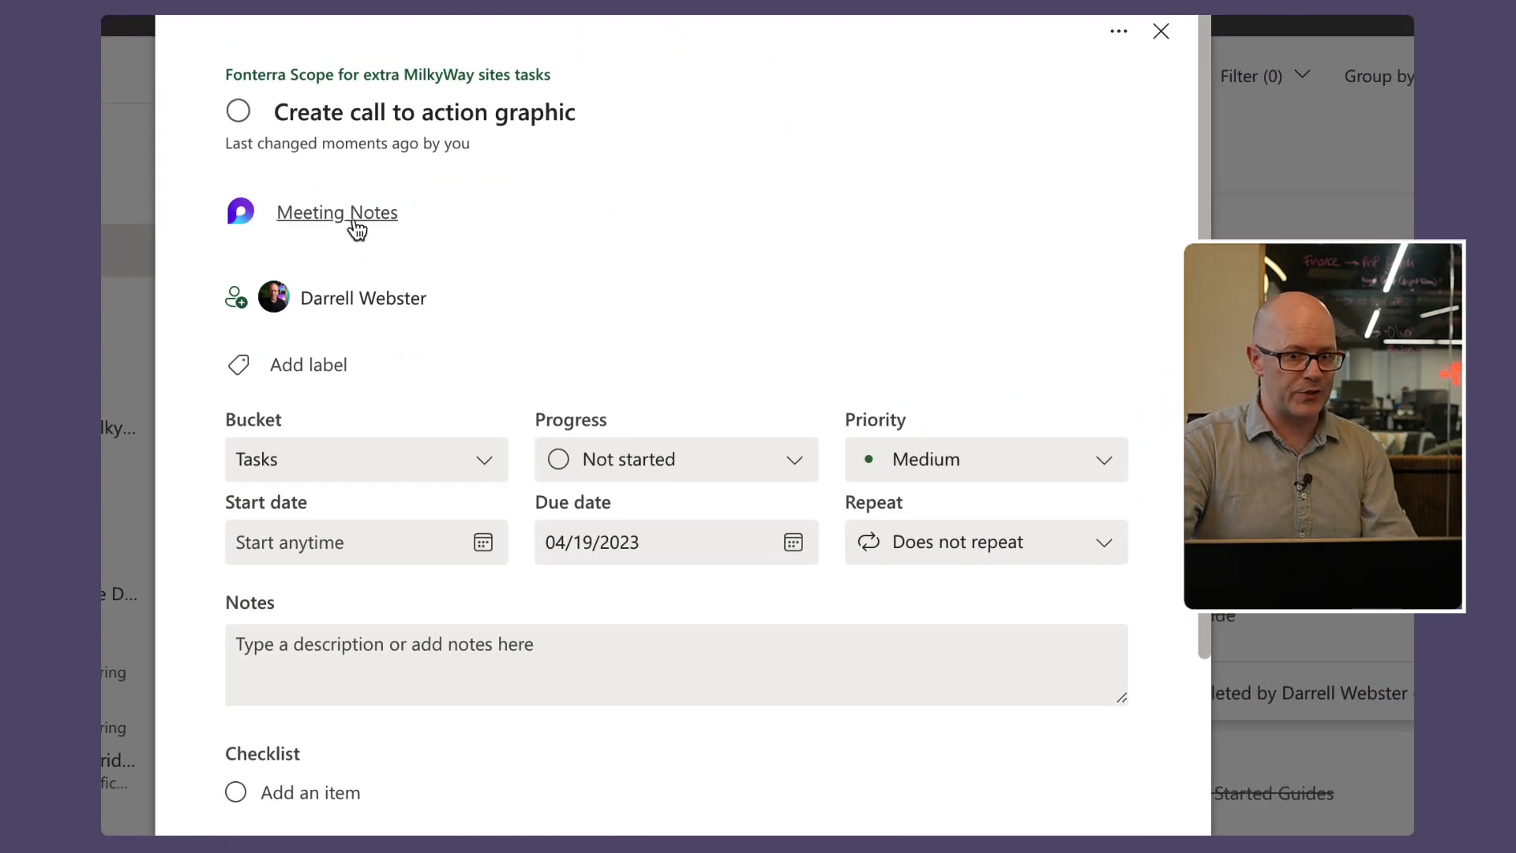